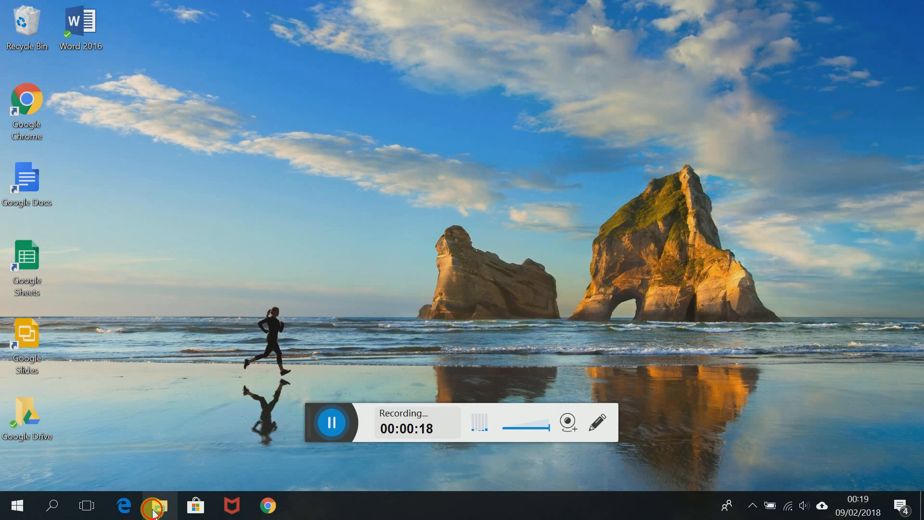
Open File Explorer on the Desktop, showing the Google Drive and Word 2016 shortcuts.
{"action": "left_click", "coordinate": [156, 506]}
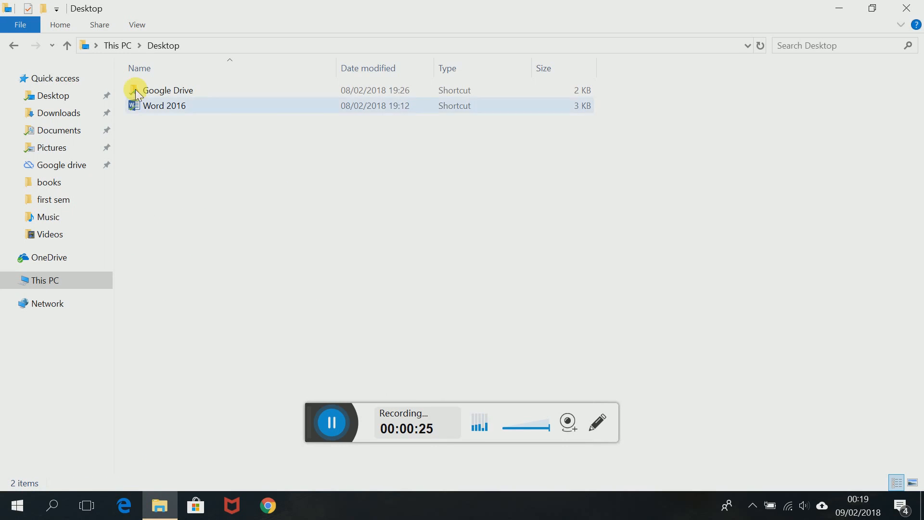
View This PC's three drives, then open Google Drive's My Drive in Chrome.
{"action": "left_click", "coordinate": [117, 46]}
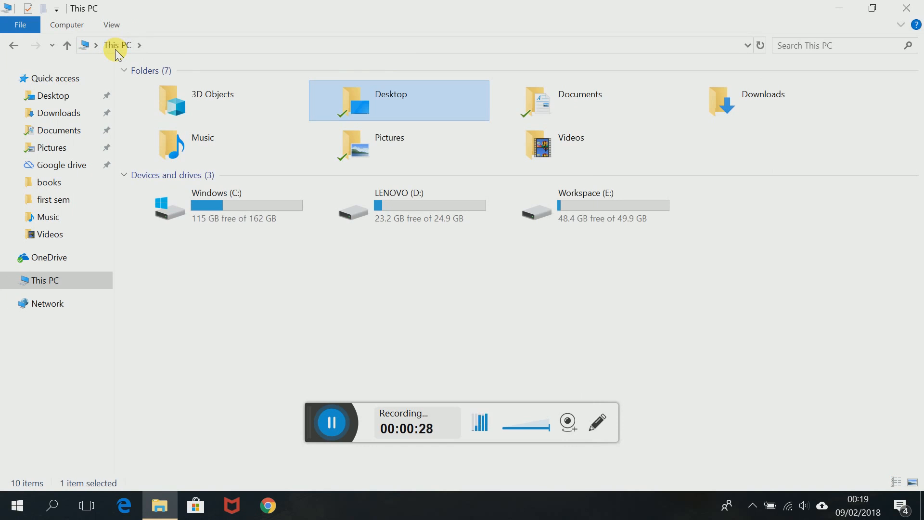
{"action": "mouse_move", "coordinate": [239, 254]}
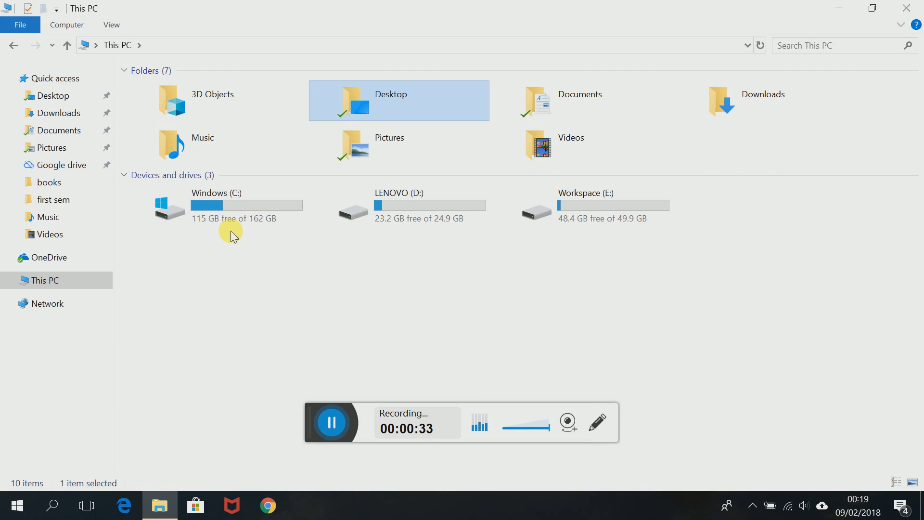
{"action": "mouse_move", "coordinate": [630, 265]}
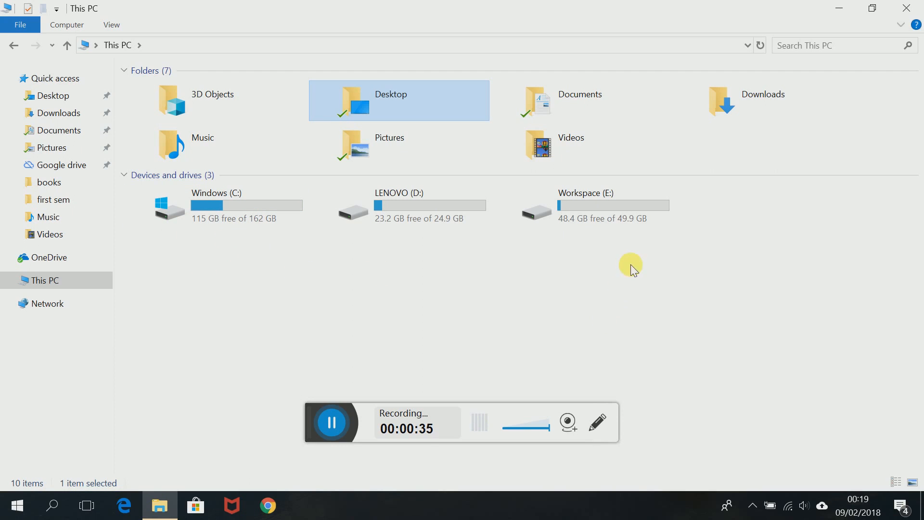
{"action": "mouse_move", "coordinate": [612, 240]}
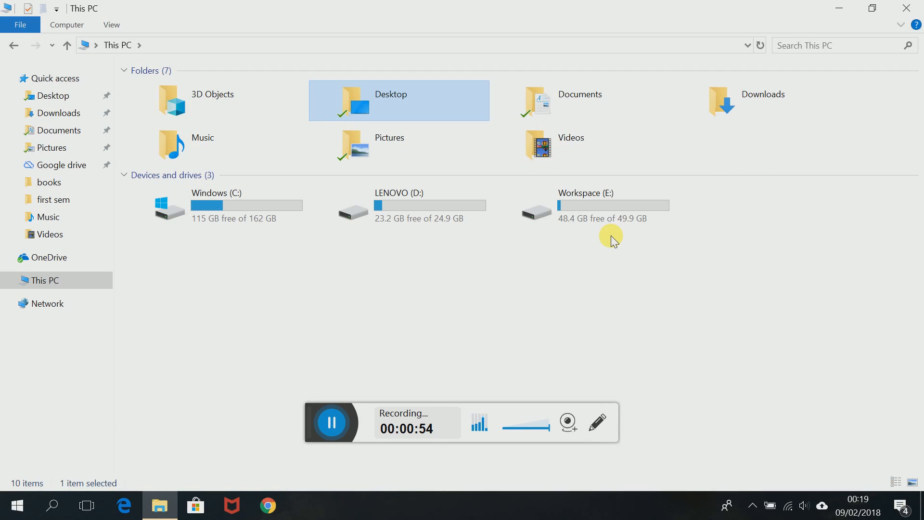
{"action": "mouse_move", "coordinate": [699, 230]}
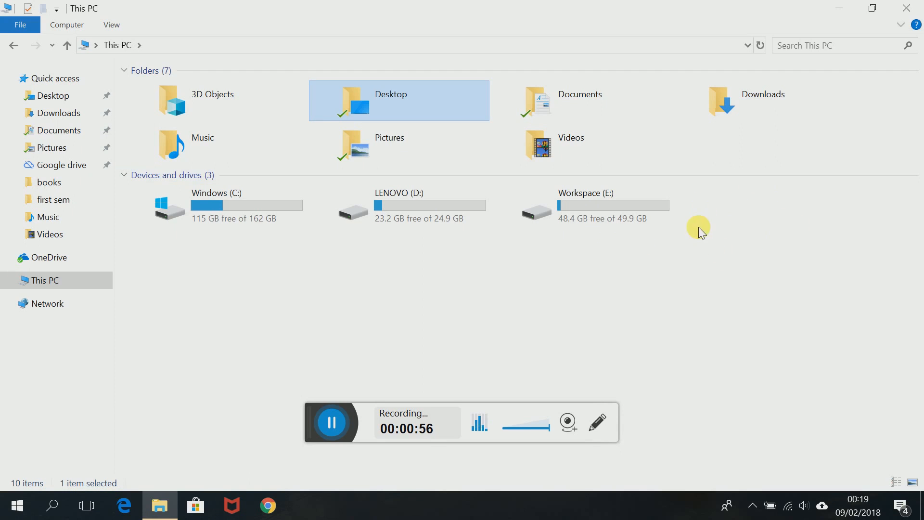
{"action": "mouse_move", "coordinate": [749, 244]}
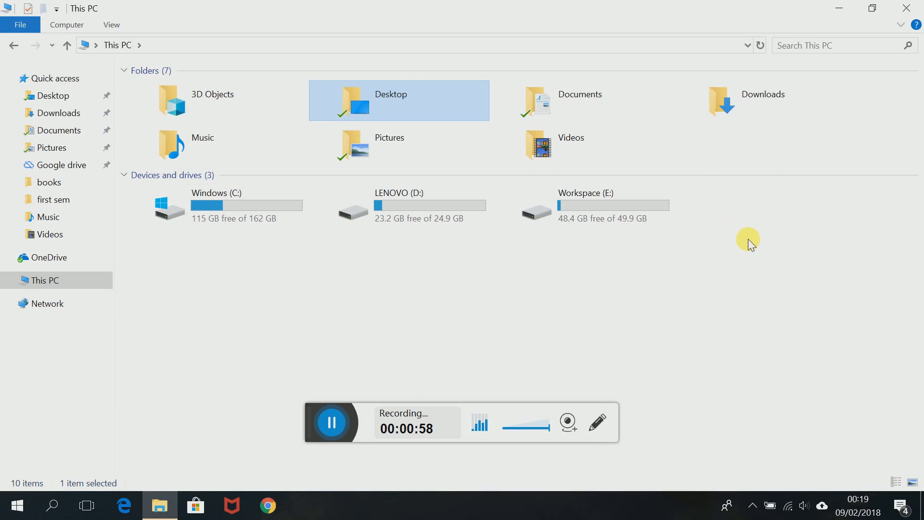
{"action": "mouse_move", "coordinate": [761, 231]}
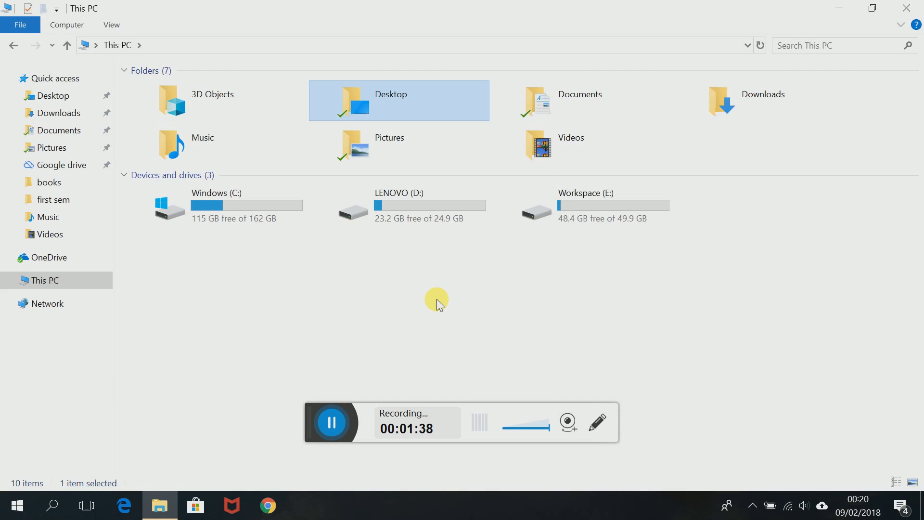
{"action": "mouse_move", "coordinate": [255, 504]}
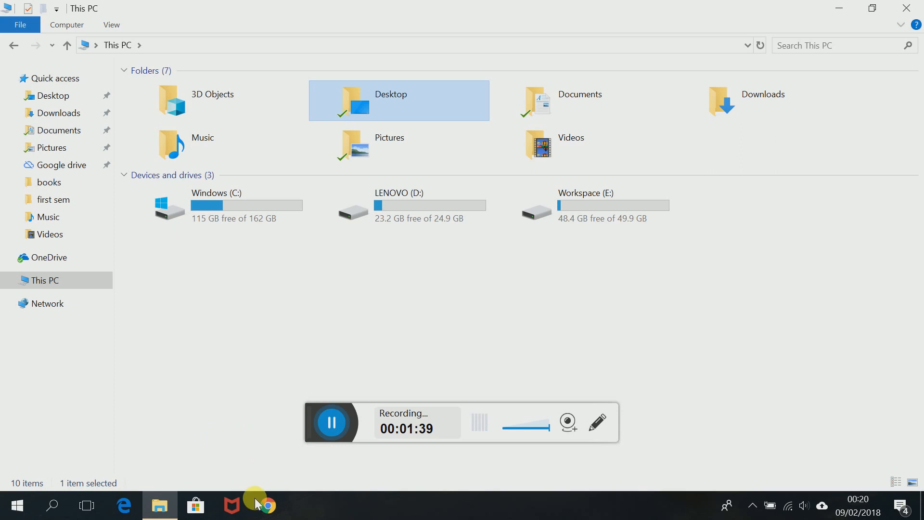
{"action": "left_click", "coordinate": [268, 505]}
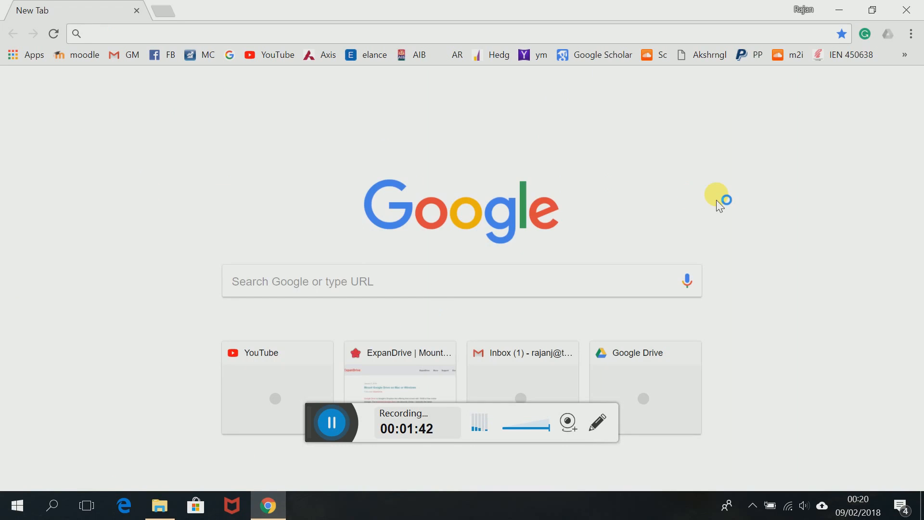
{"action": "left_click", "coordinate": [837, 87]}
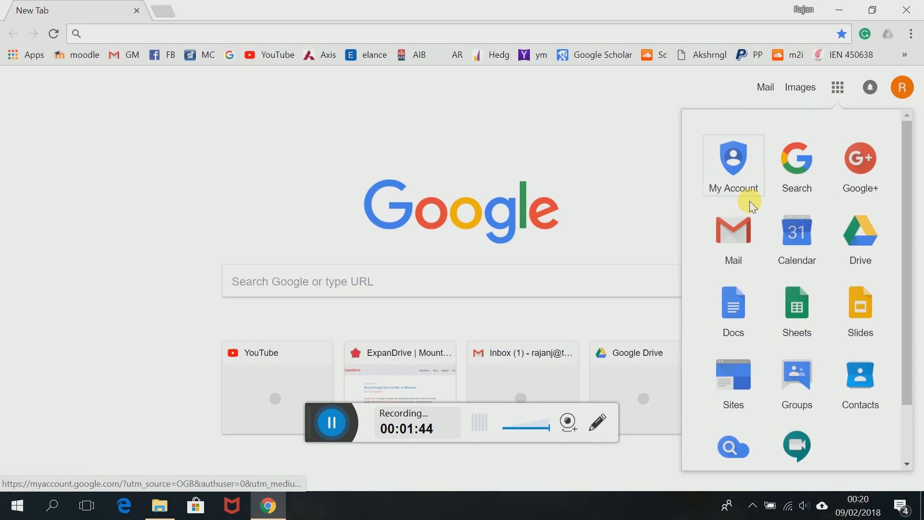
{"action": "left_click", "coordinate": [860, 230]}
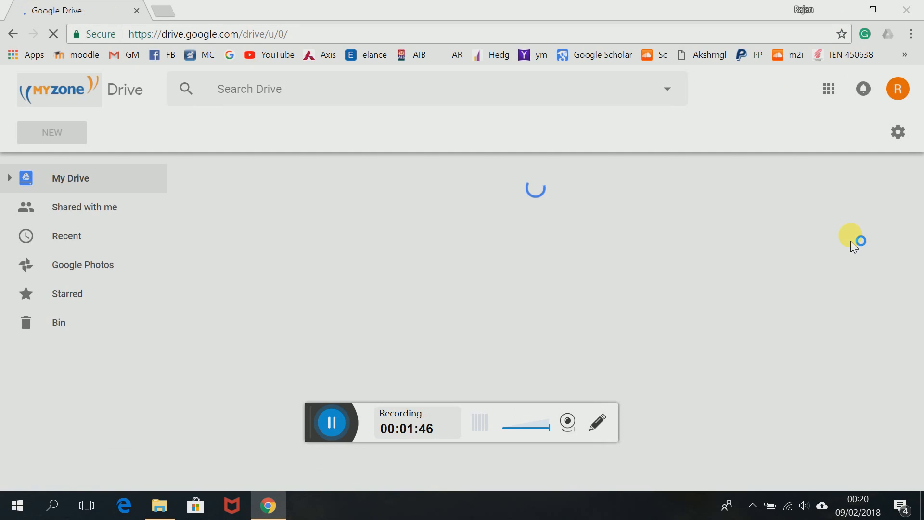
Download Drive File Stream for Windows from its help article and install it.
{"action": "left_click", "coordinate": [897, 132]}
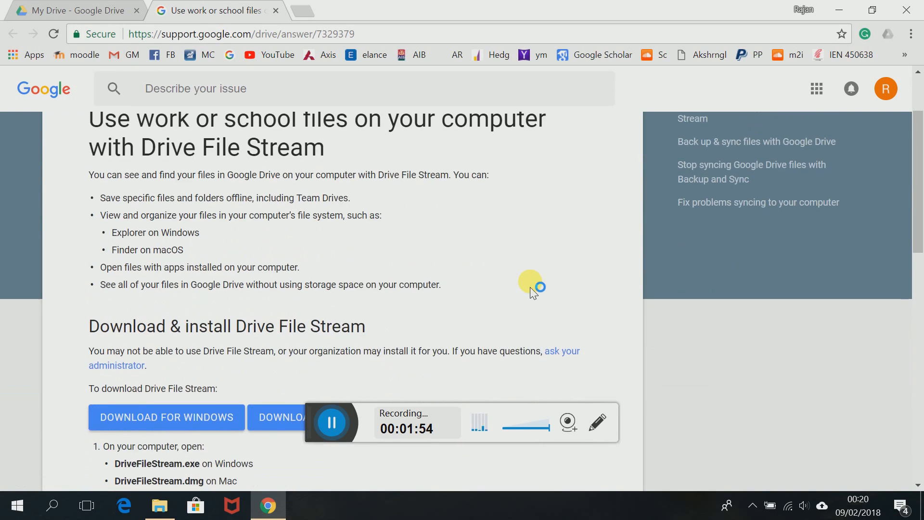
{"action": "scroll", "scroll_direction": "down", "scroll_amount": 3}
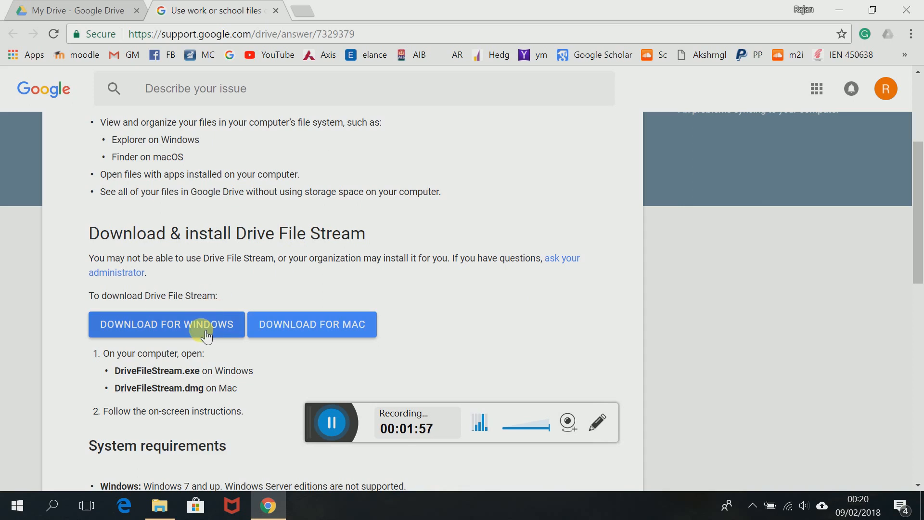
{"action": "left_click", "coordinate": [166, 324]}
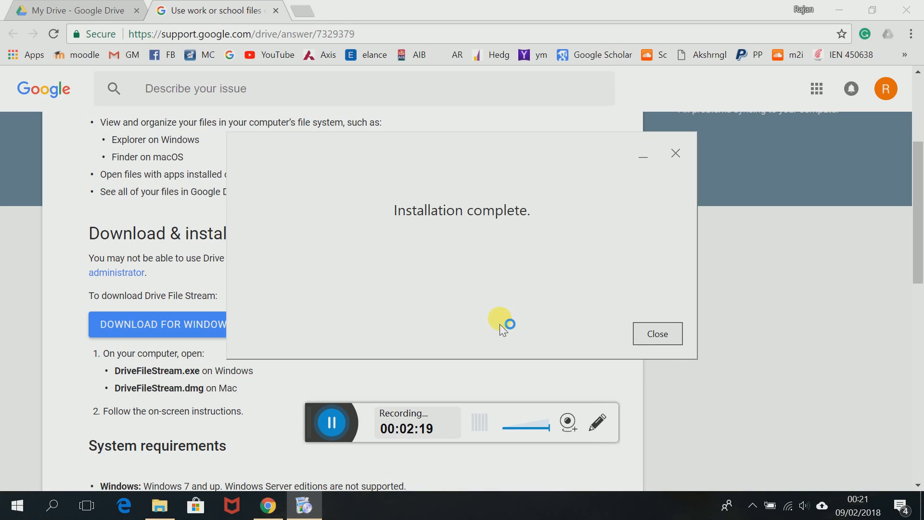
Dismiss the installer and close Chrome to reveal drive G: under This PC.
{"action": "left_click", "coordinate": [656, 333]}
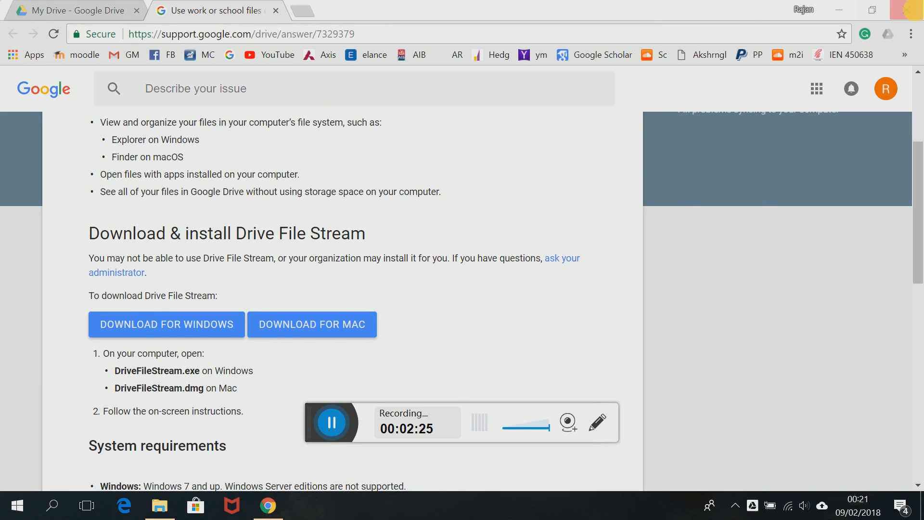
{"action": "left_click", "coordinate": [159, 505]}
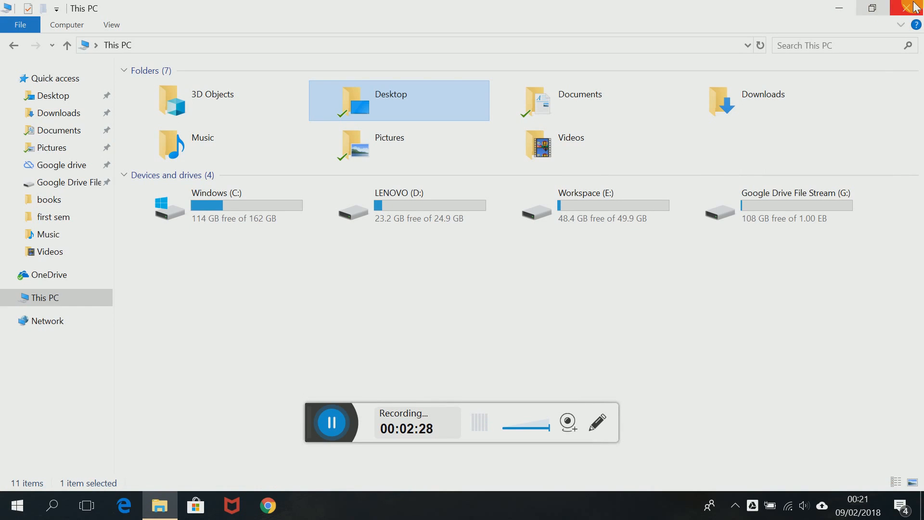
{"action": "mouse_move", "coordinate": [808, 247]}
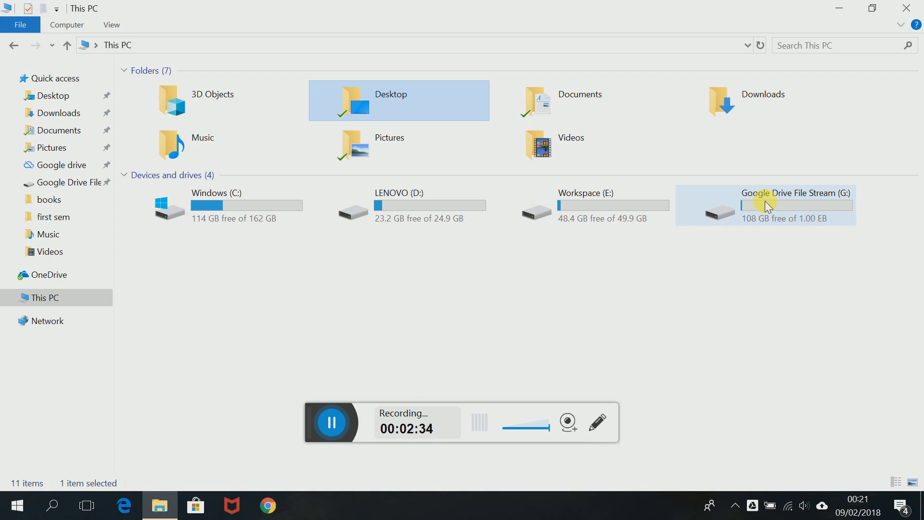
{"action": "mouse_move", "coordinate": [759, 226]}
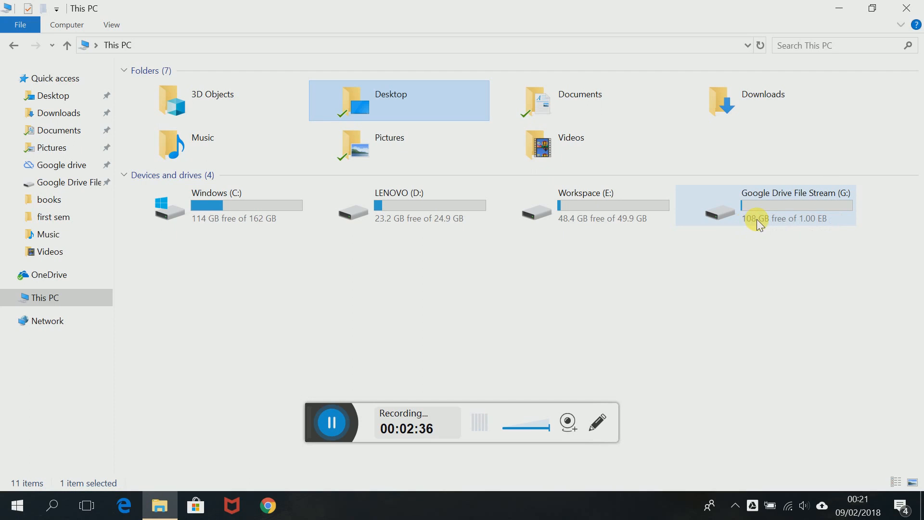
{"action": "mouse_move", "coordinate": [761, 224]}
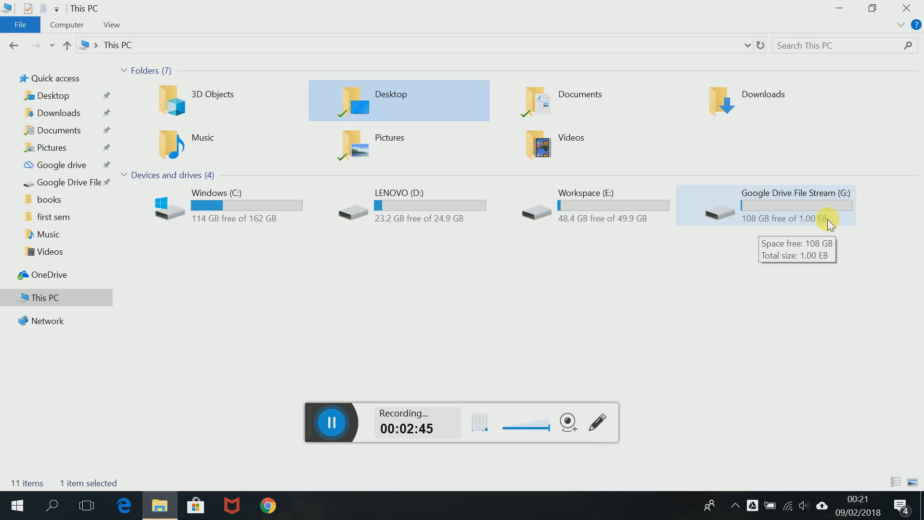
{"action": "right_click", "coordinate": [795, 207]}
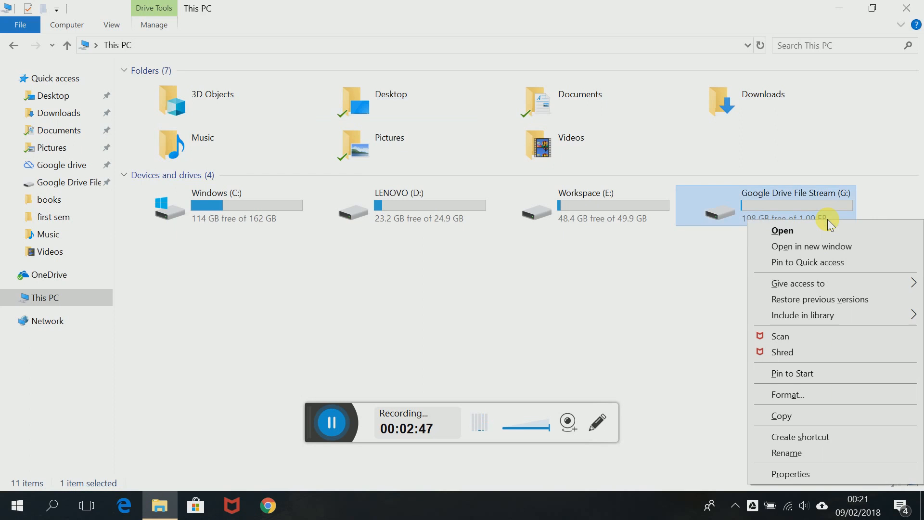
{"action": "mouse_move", "coordinate": [790, 474]}
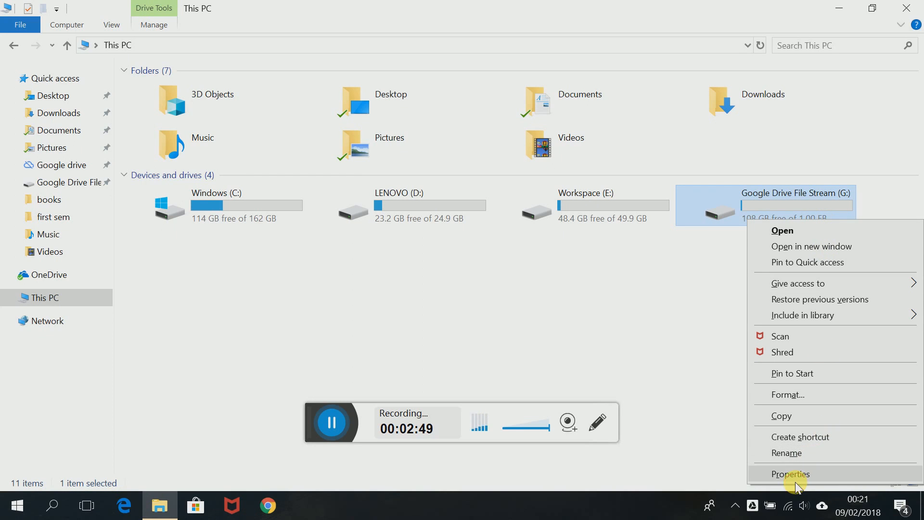
{"action": "left_click", "coordinate": [790, 473]}
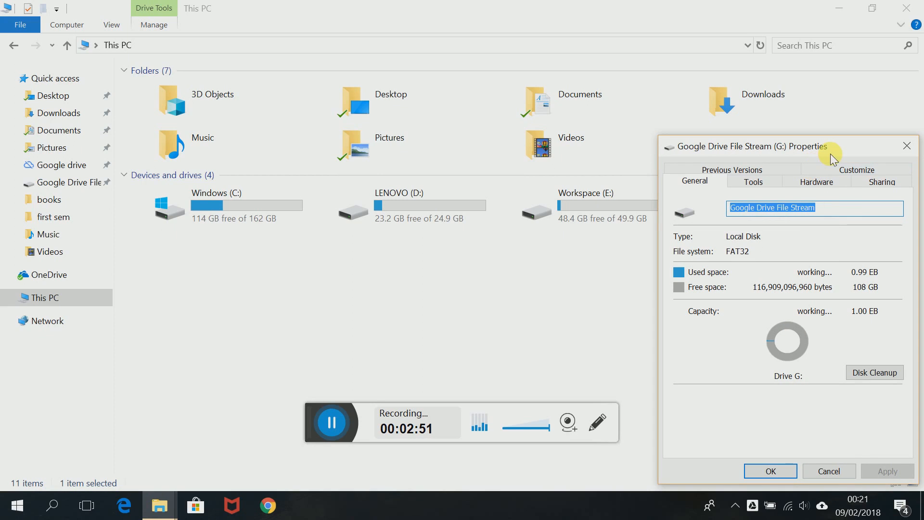
{"action": "left_click_drag", "start_coordinate": [748, 147], "coordinate": [602, 81]}
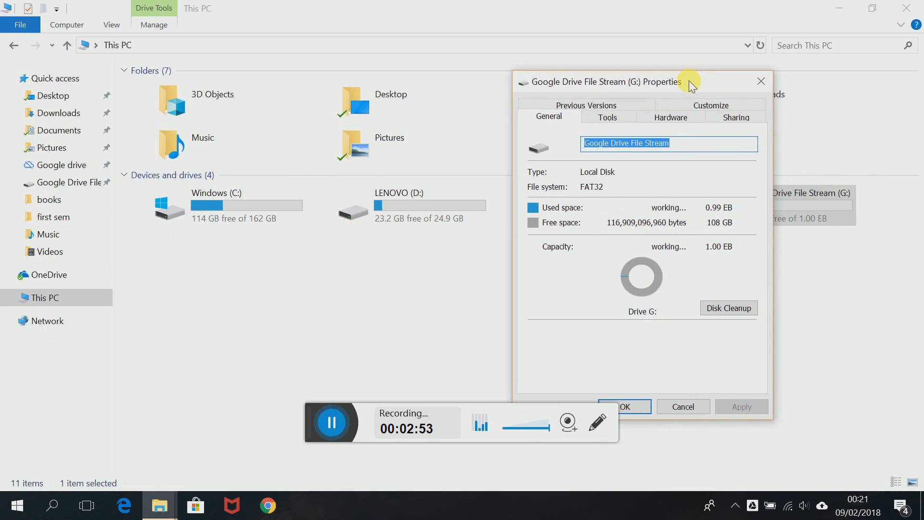
{"action": "mouse_move", "coordinate": [717, 260]}
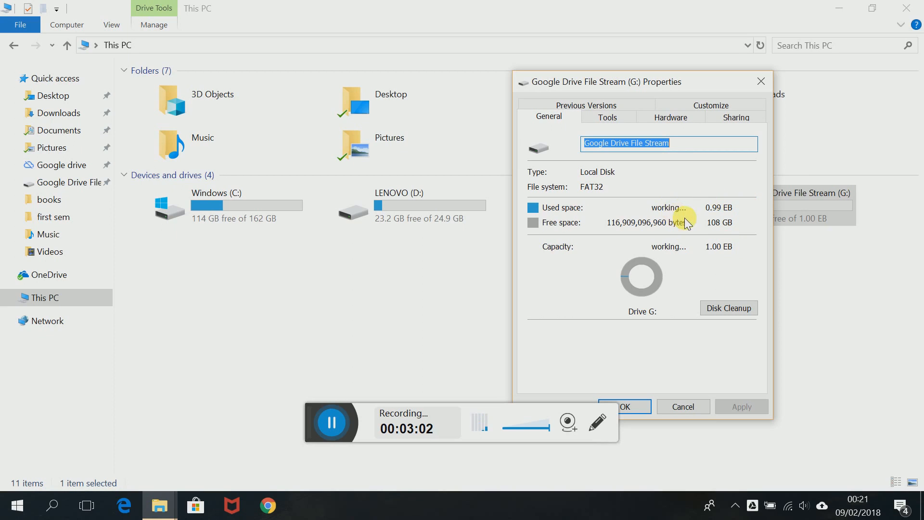
{"action": "mouse_move", "coordinate": [736, 232]}
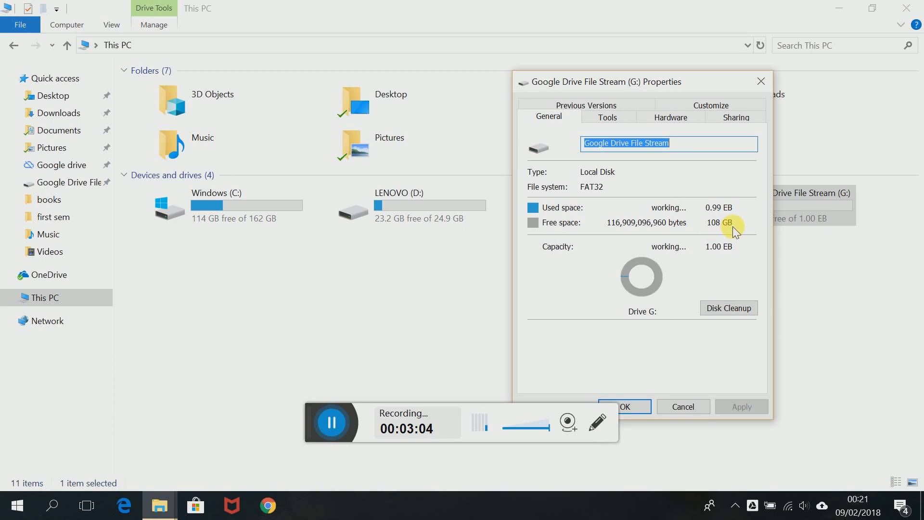
{"action": "mouse_move", "coordinate": [625, 288]}
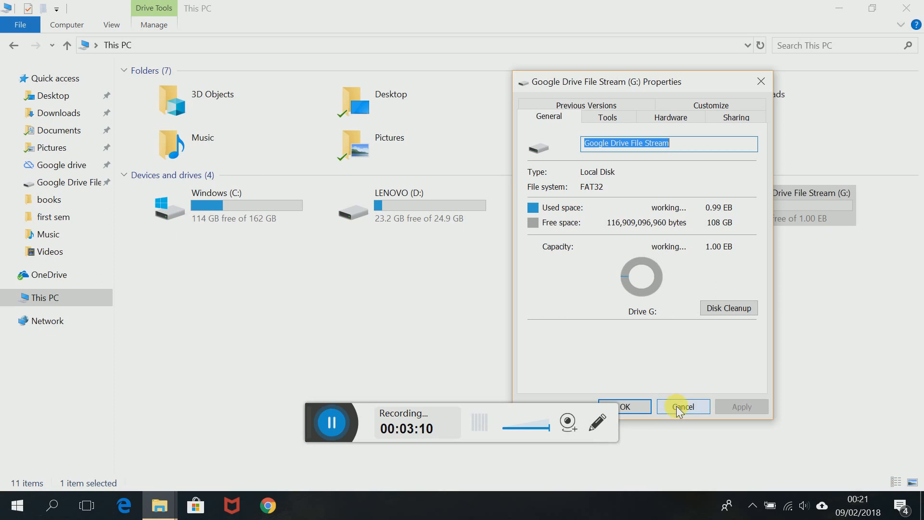
Cancel drive properties, open My Drive, peek into Documents and return to My Drive.
{"action": "left_click", "coordinate": [683, 407]}
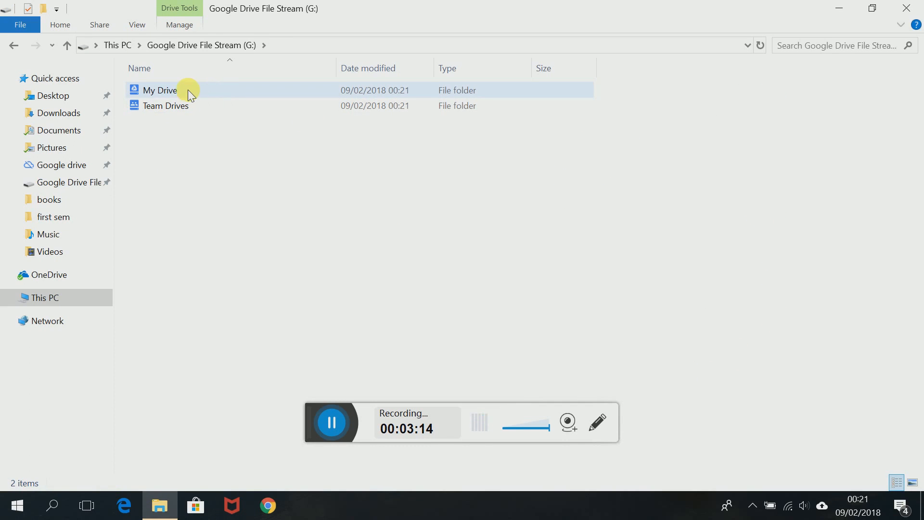
{"action": "double_click", "coordinate": [160, 90]}
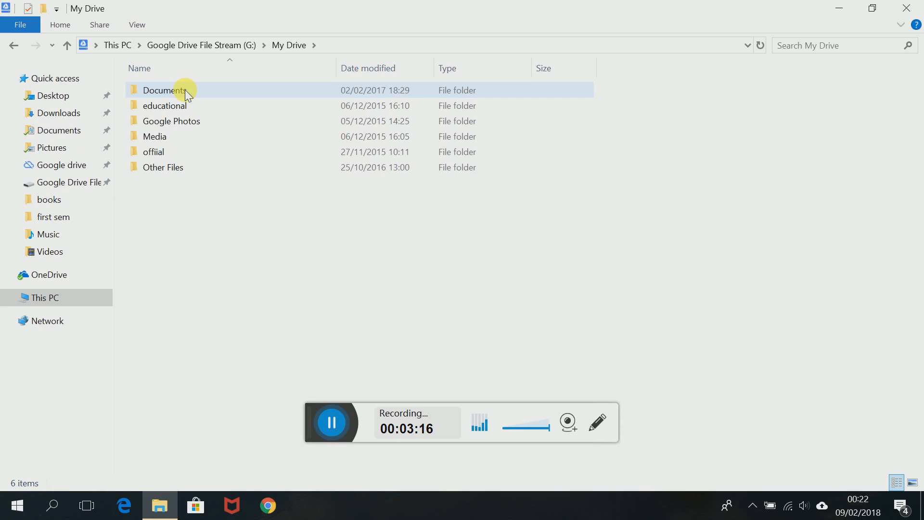
{"action": "double_click", "coordinate": [165, 90]}
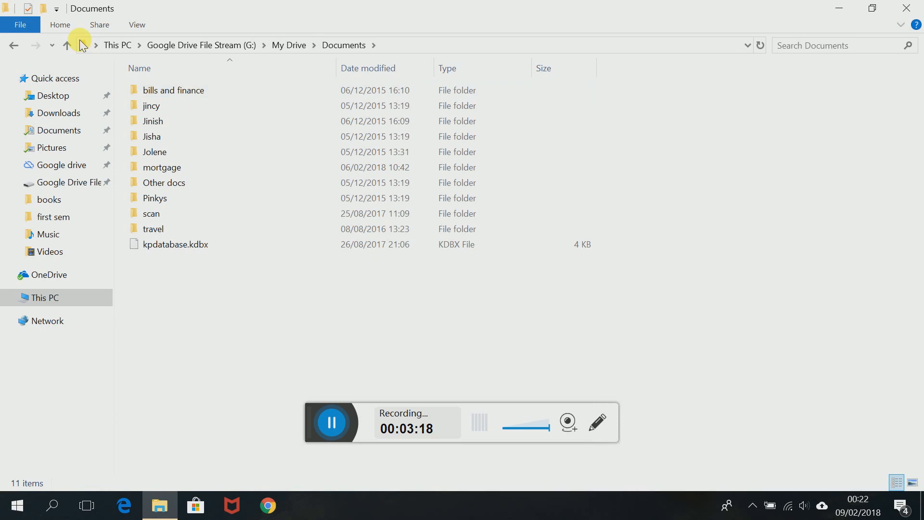
{"action": "left_click", "coordinate": [67, 45]}
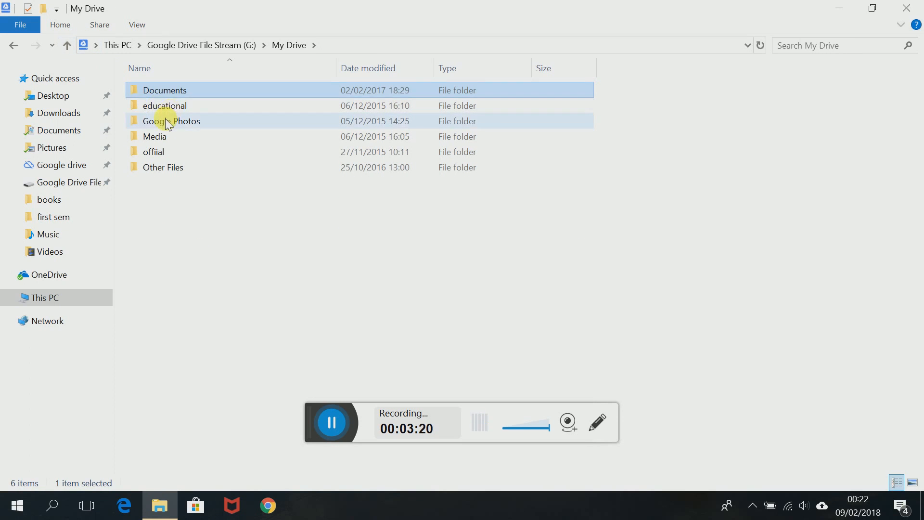
Open the 2018 folder in Google Photos, go back up and right-click 2018.
{"action": "double_click", "coordinate": [171, 120]}
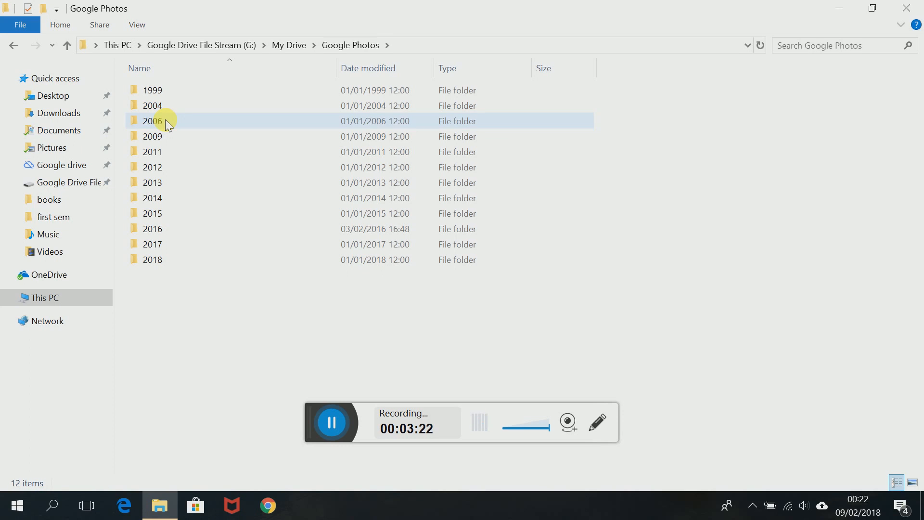
{"action": "left_click", "coordinate": [152, 259]}
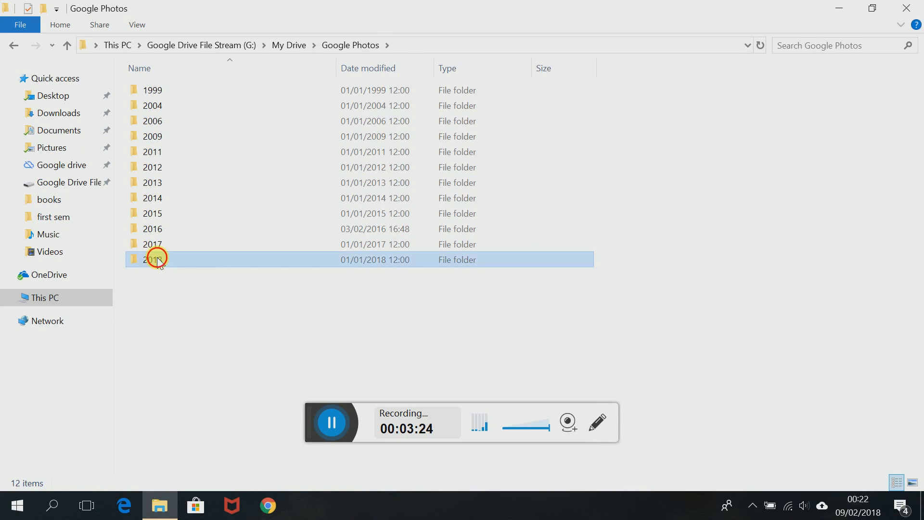
{"action": "double_click", "coordinate": [152, 260]}
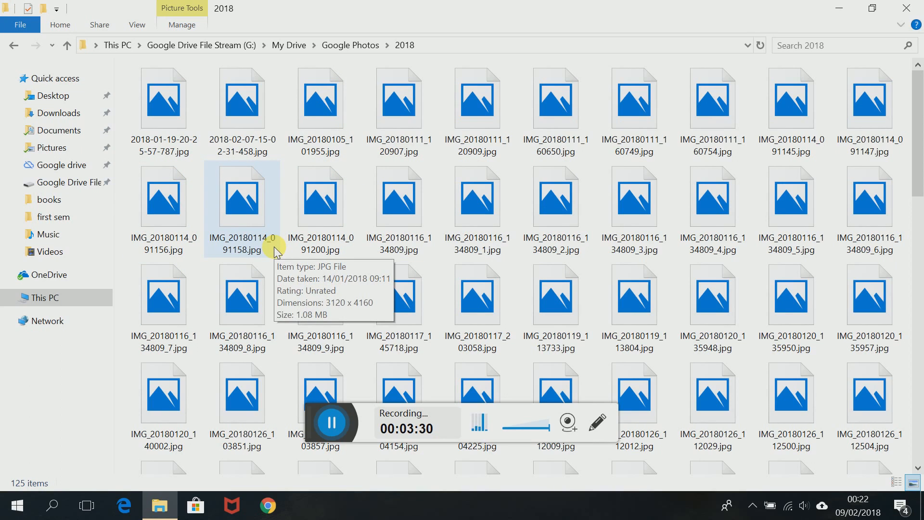
{"action": "mouse_move", "coordinate": [68, 46]}
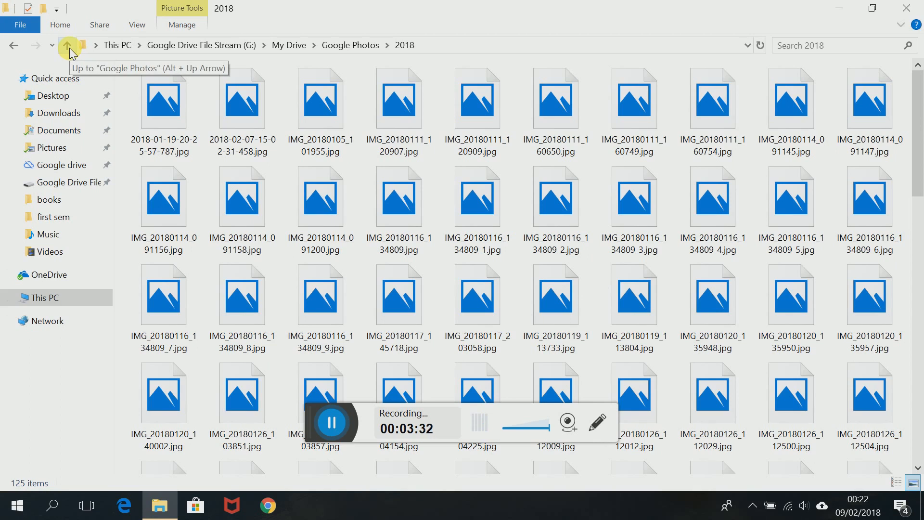
{"action": "left_click", "coordinate": [67, 45]}
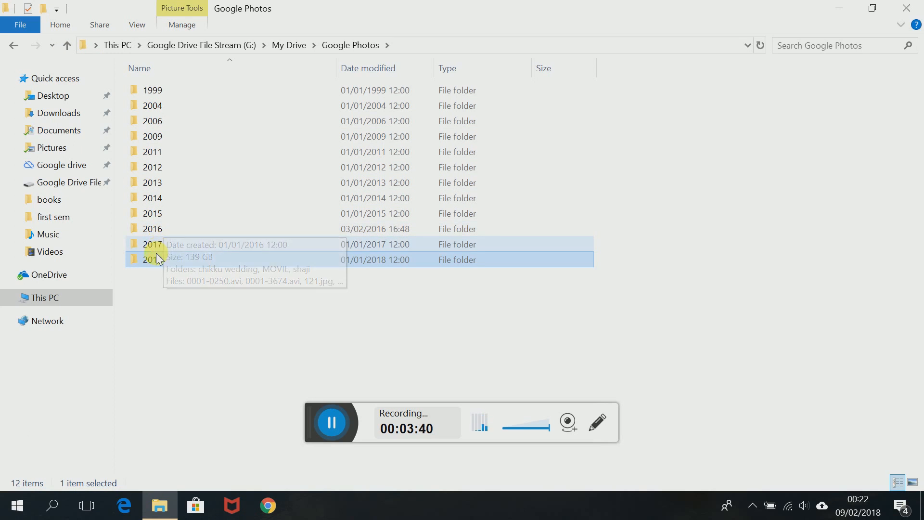
{"action": "right_click", "coordinate": [153, 260]}
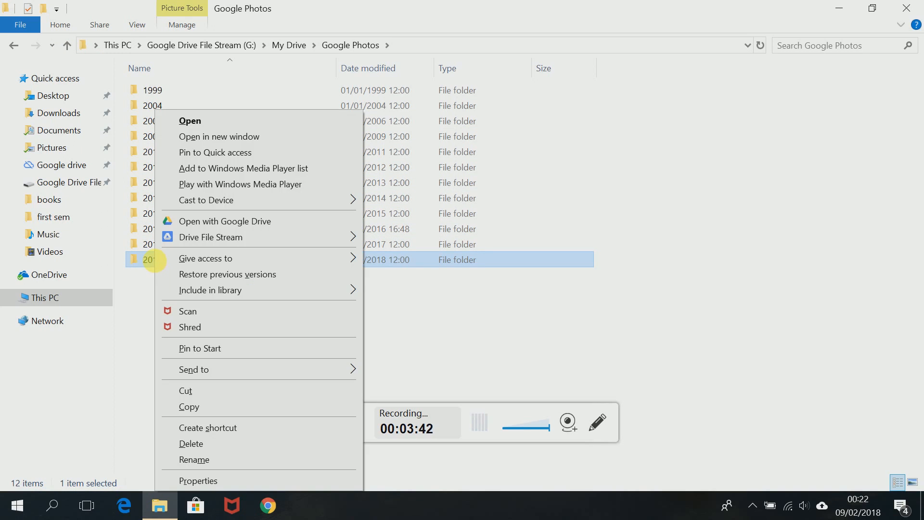
{"action": "mouse_move", "coordinate": [205, 200]}
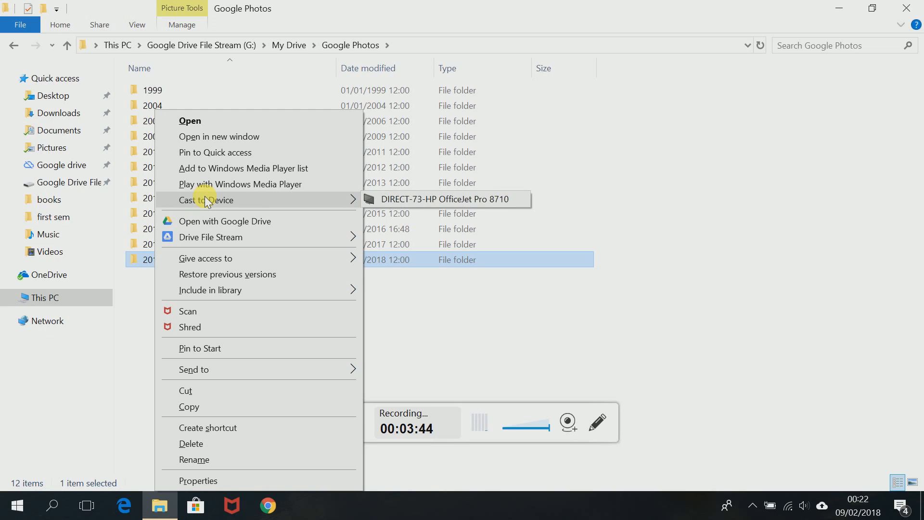
{"action": "mouse_move", "coordinate": [231, 265]}
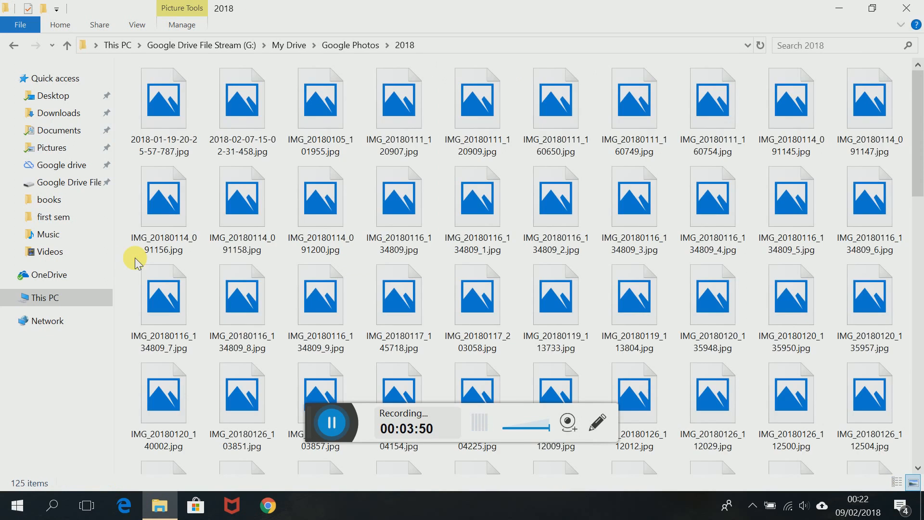
Check a 2018 photo's Available offline / Online only options, then go up to My Drive.
{"action": "right_click", "coordinate": [164, 97]}
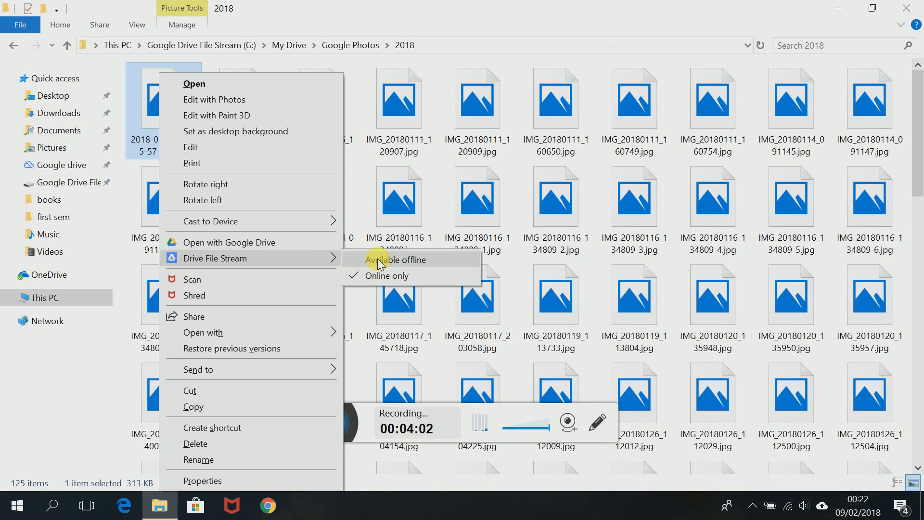
{"action": "left_click", "coordinate": [66, 46]}
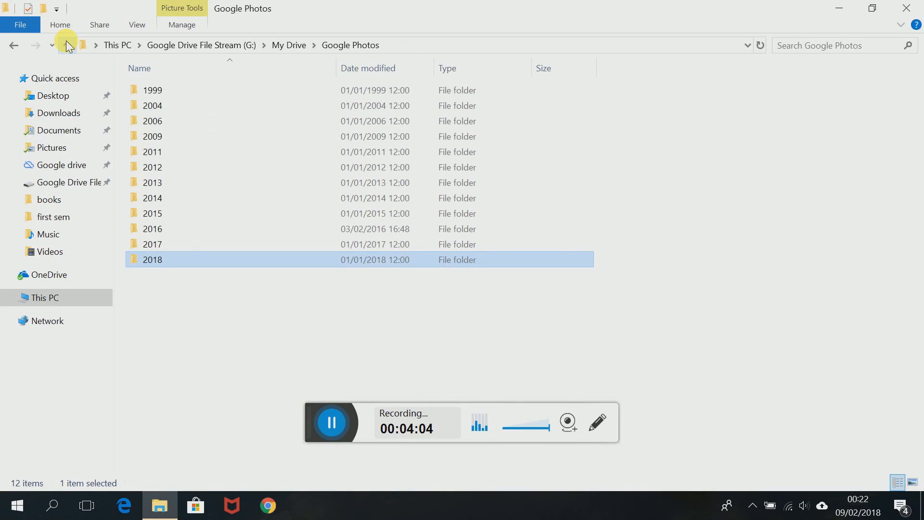
{"action": "left_click", "coordinate": [67, 45]}
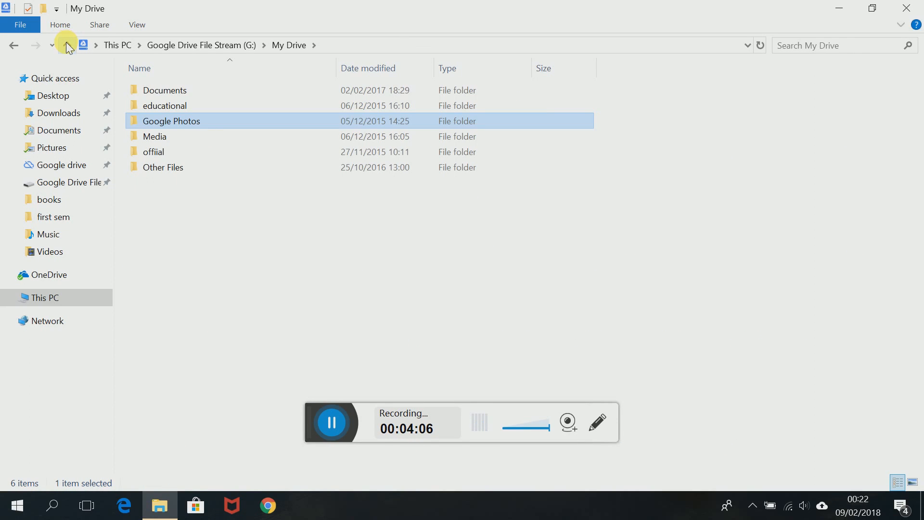
Return to This PC, where drive G: shows 108 GB free of 1.00 EB.
{"action": "left_click", "coordinate": [67, 45]}
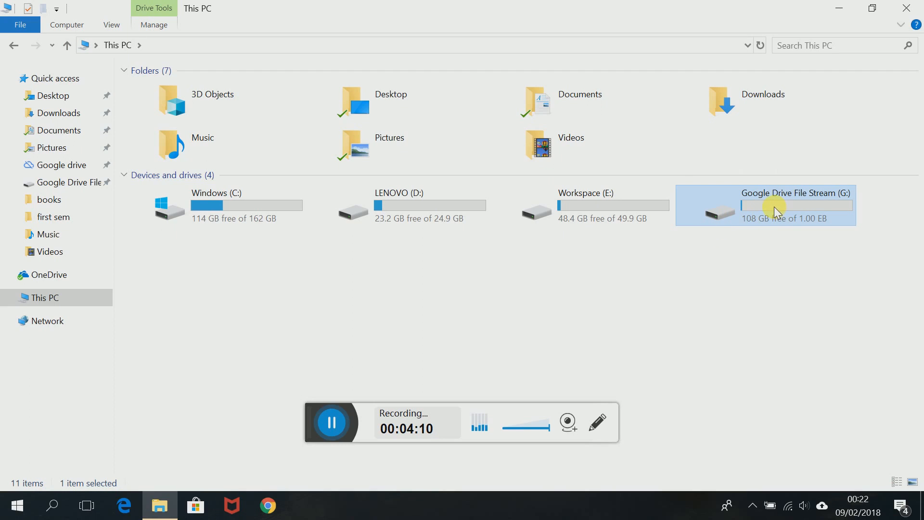
{"action": "mouse_move", "coordinate": [681, 262]}
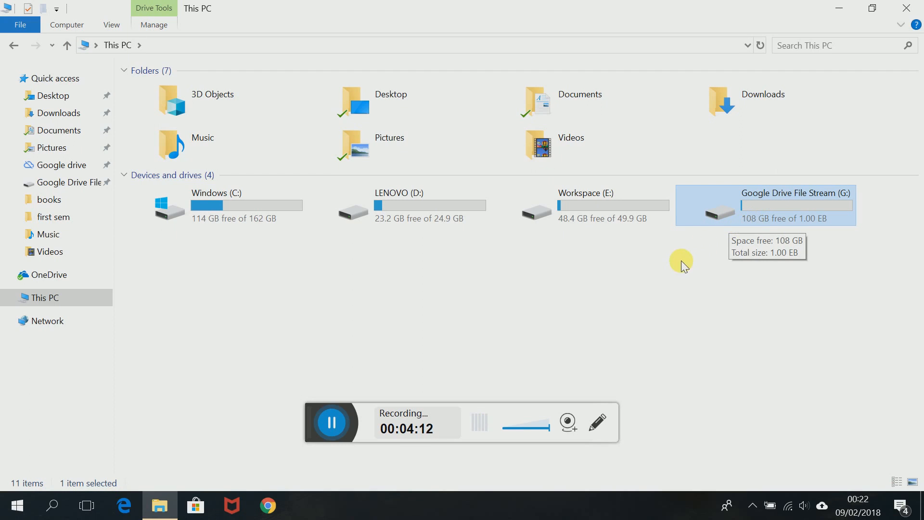